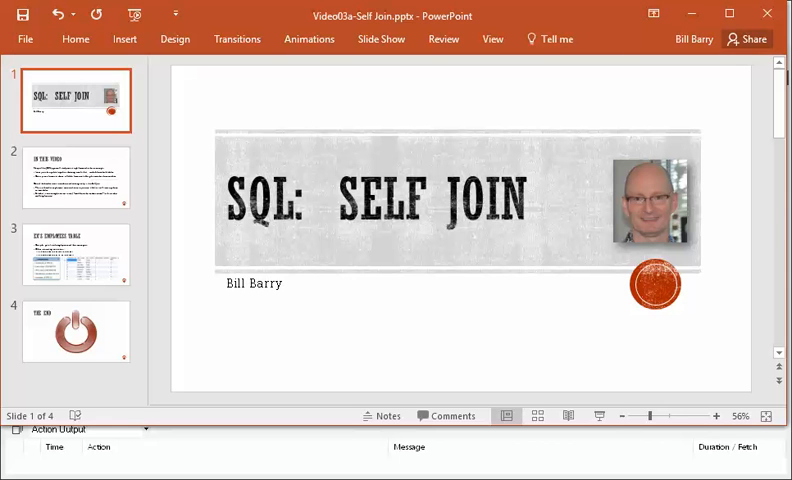
Move from the title slide to the In This Video overview slide
click(76, 176)
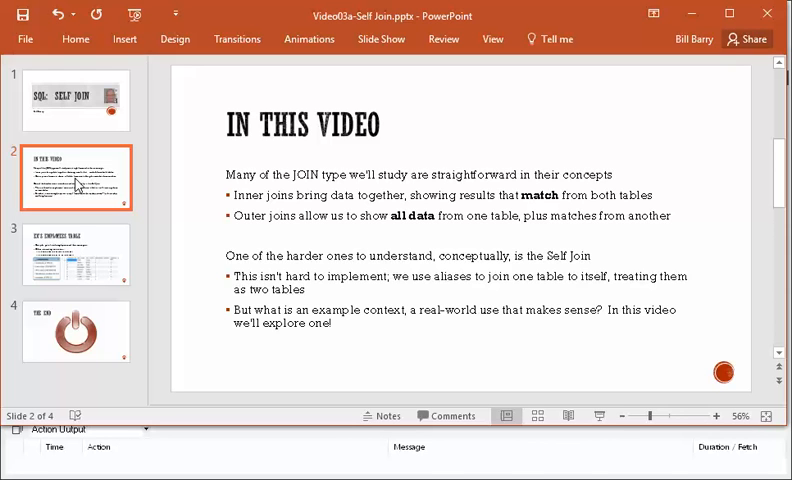
mouse_move(96, 188)
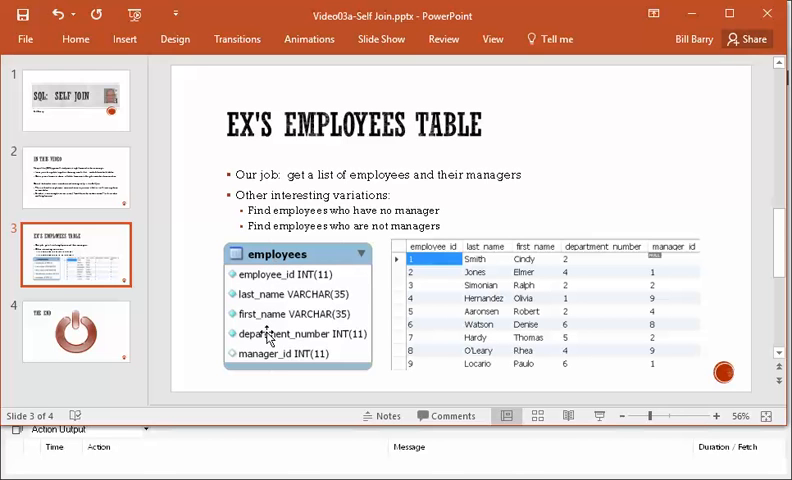
mouse_move(356, 374)
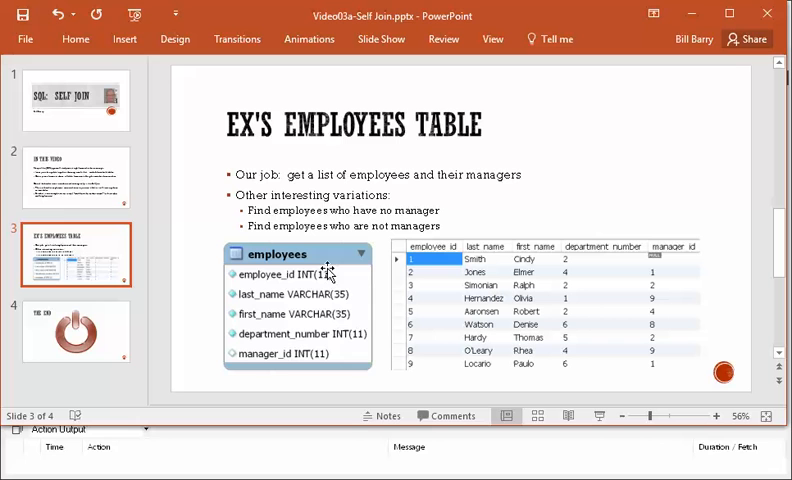
mouse_move(284, 364)
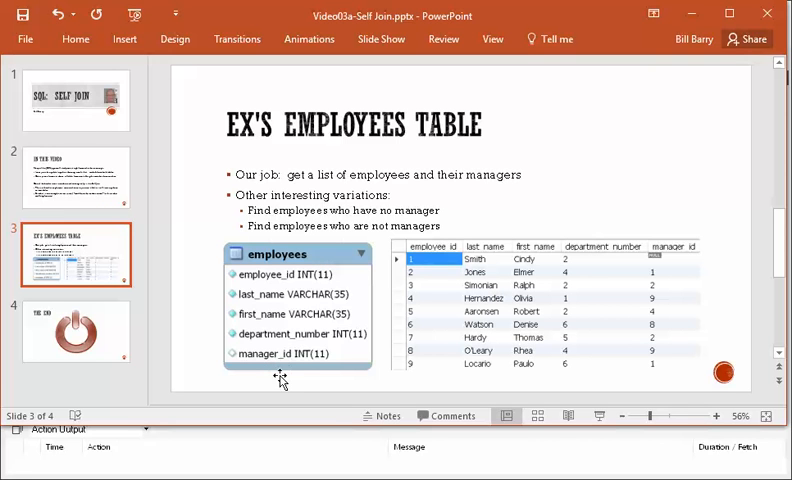
mouse_move(286, 390)
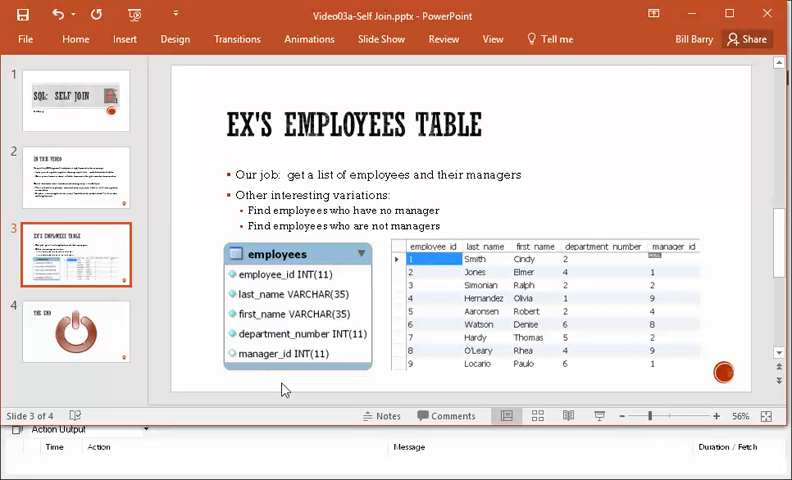
mouse_move(296, 362)
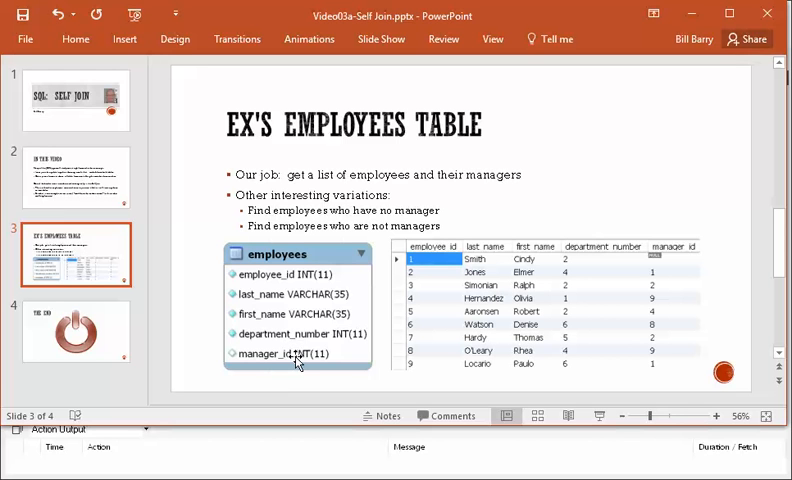
mouse_move(238, 274)
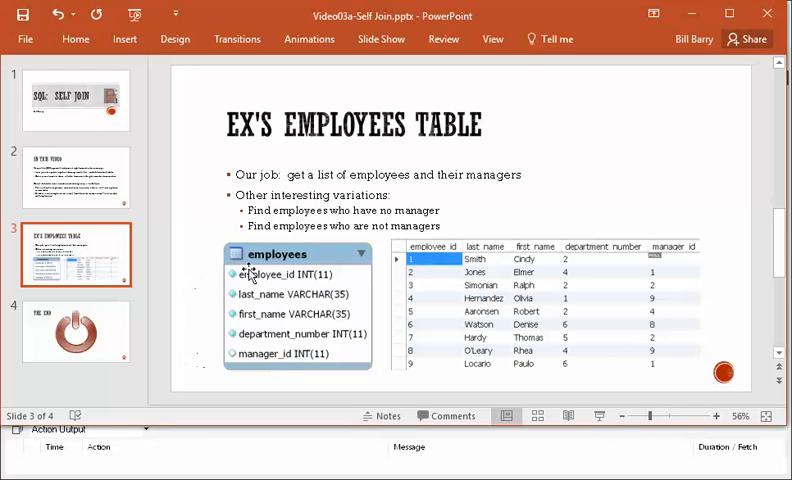
mouse_move(278, 356)
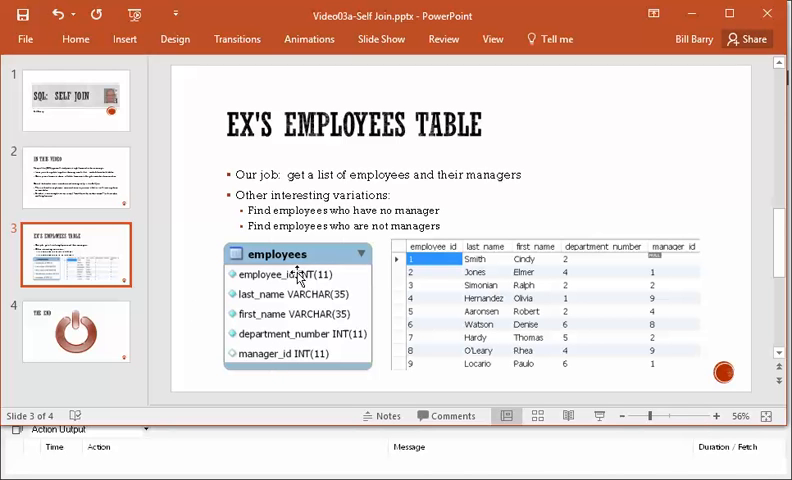
mouse_move(440, 314)
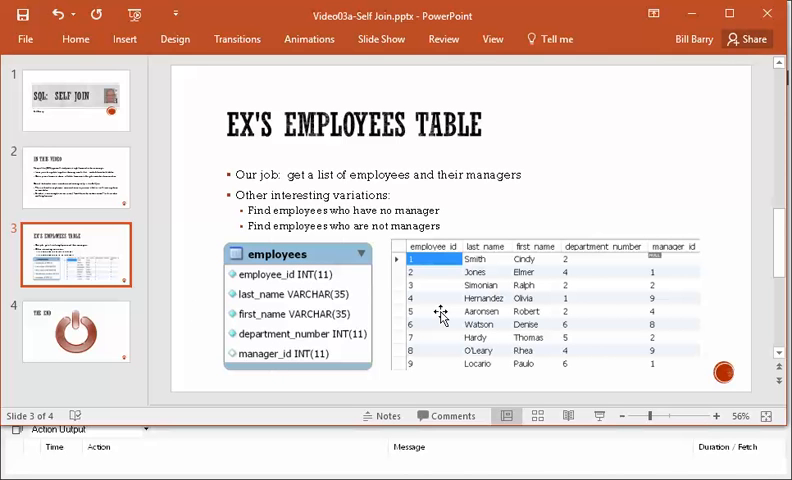
mouse_move(690, 312)
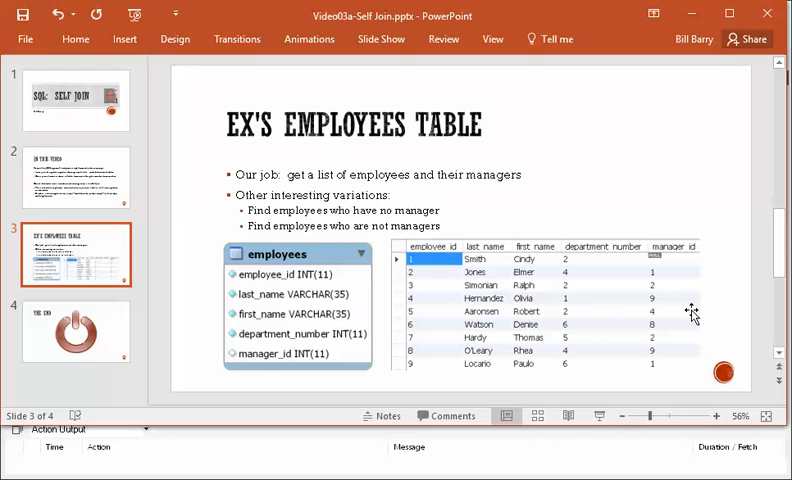
mouse_move(684, 316)
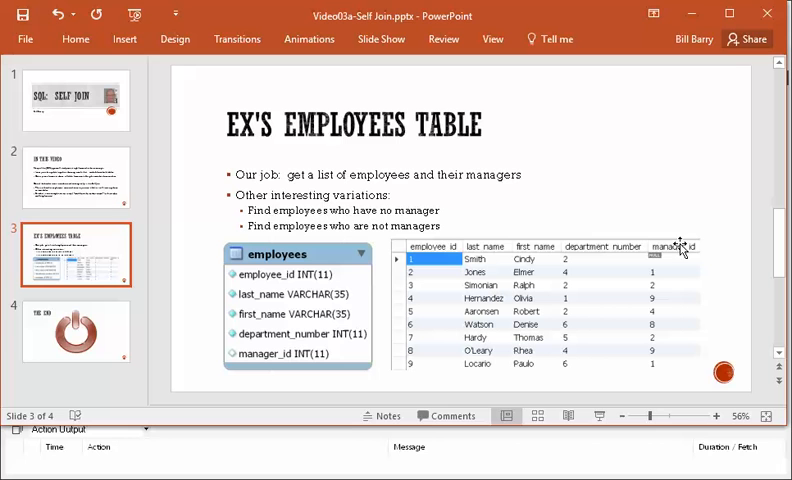
mouse_move(576, 192)
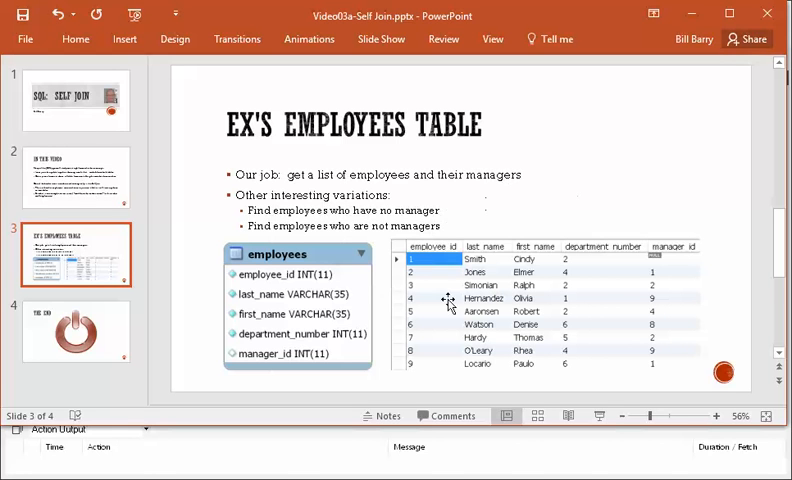
mouse_move(610, 302)
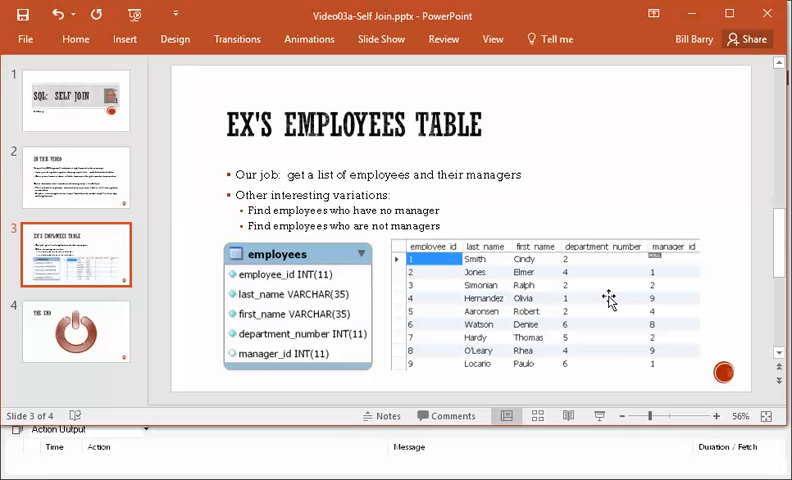
mouse_move(624, 160)
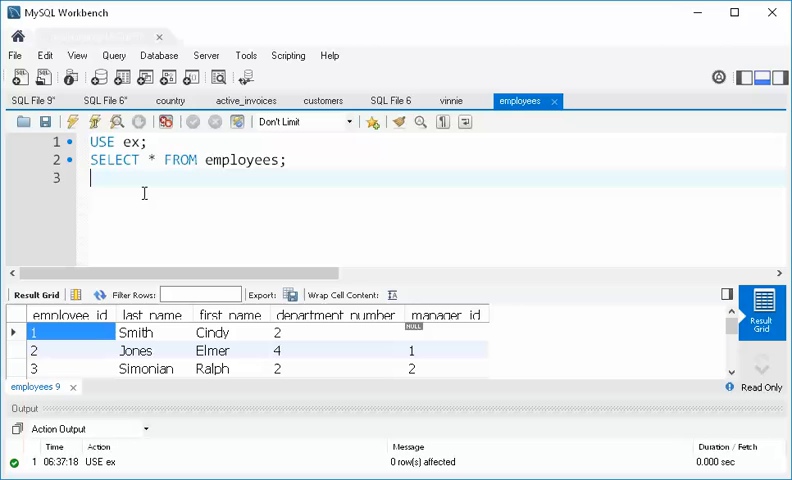
Draft SELECT * FROM employees e1 JOIN employees e2 as a self-join
text(SELE)
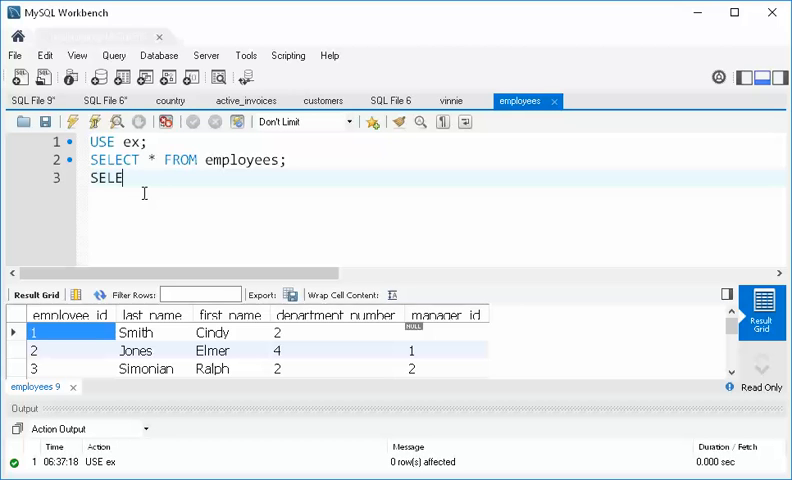
text(CT *)
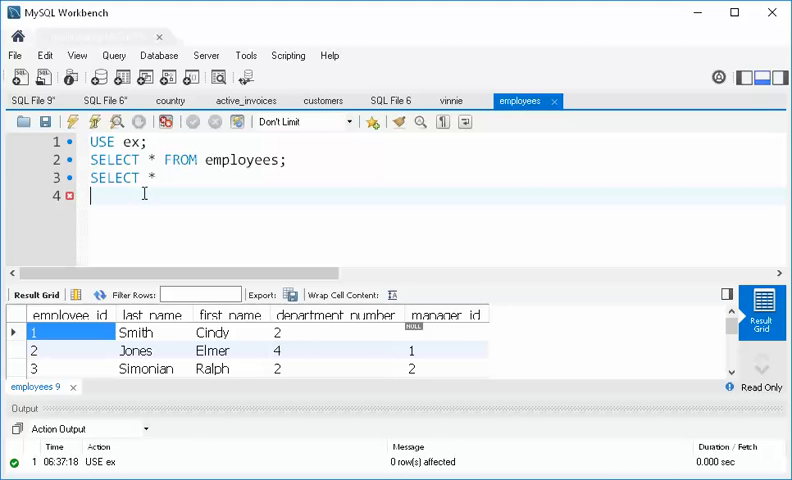
text(FROM employees)
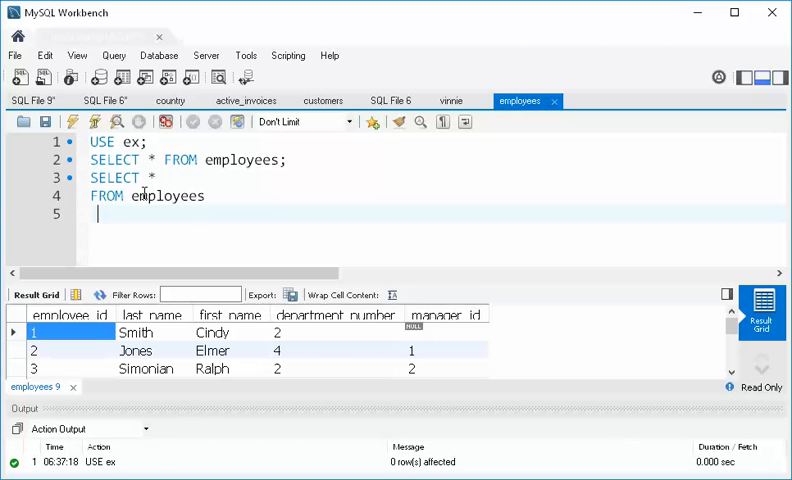
text(JOIN emplo)
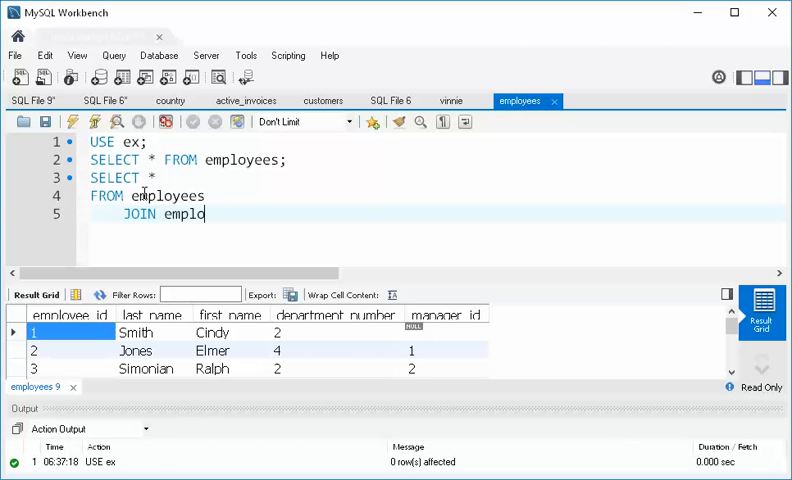
text(yees)
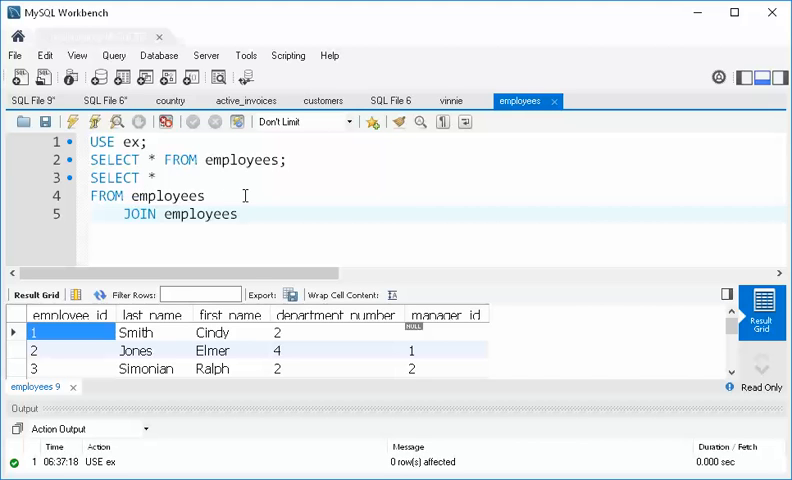
text(e1)
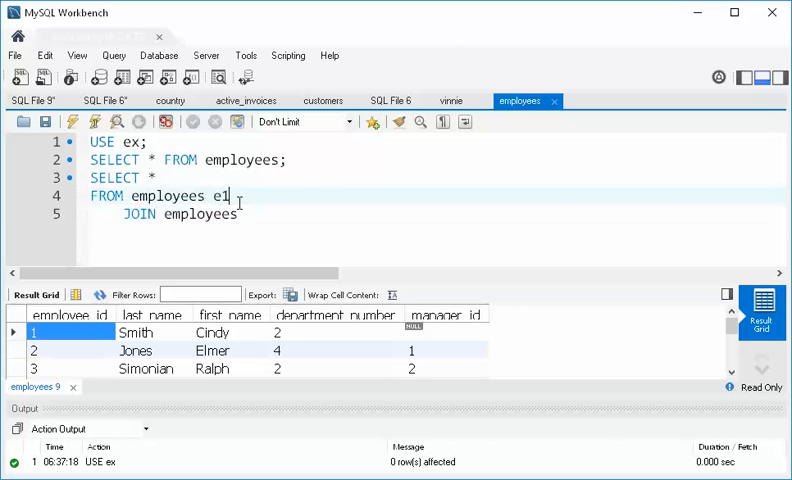
text(e2)
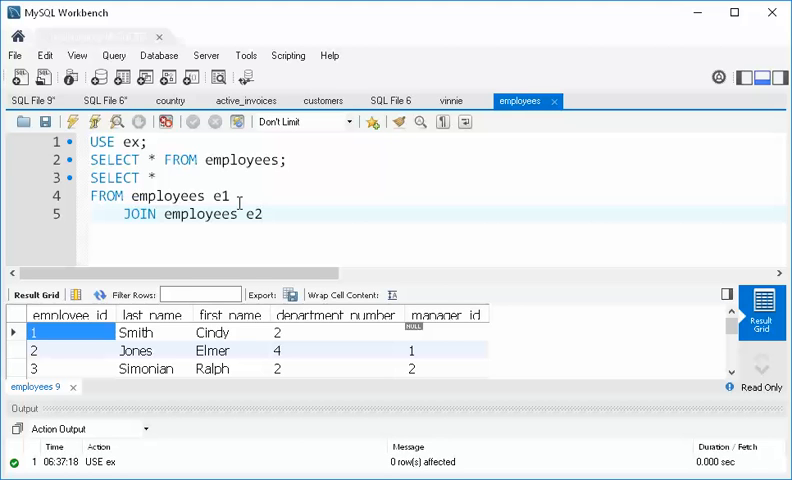
Rename the table aliases from e1 and e2 to emps and mgrs
key(BackSpace)
text(m)
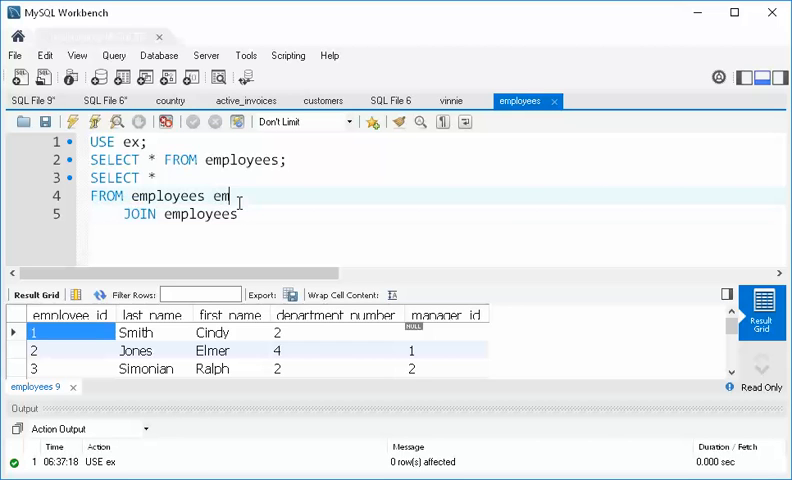
text(ps)
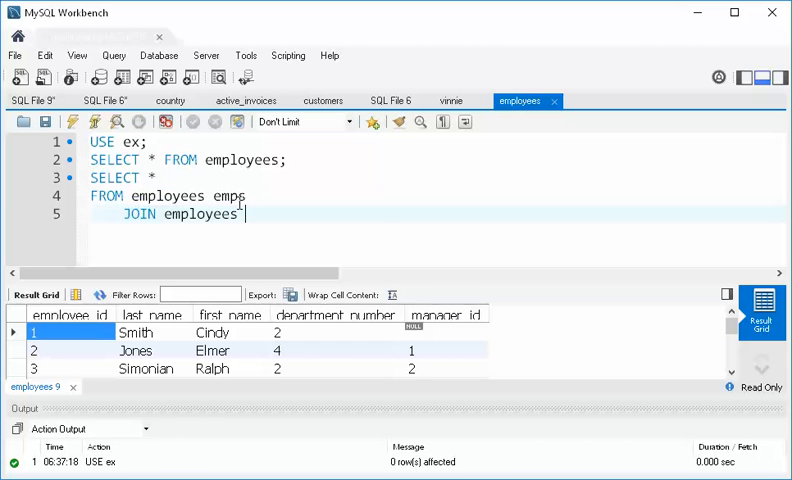
text(mg)
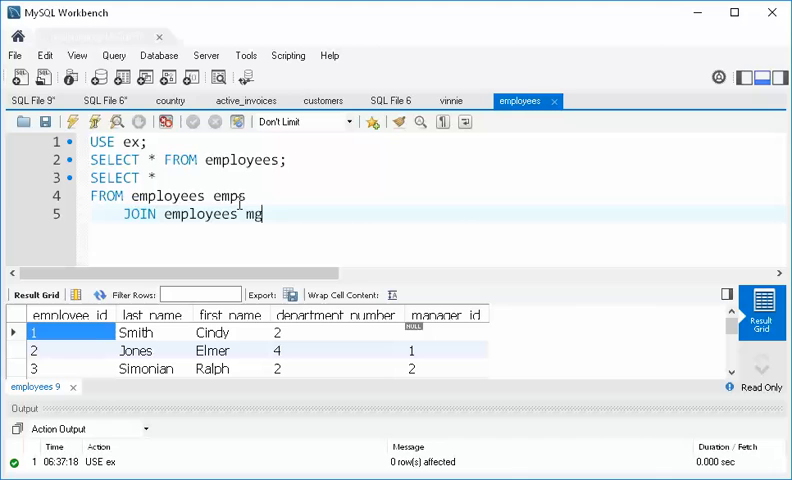
text(rs)
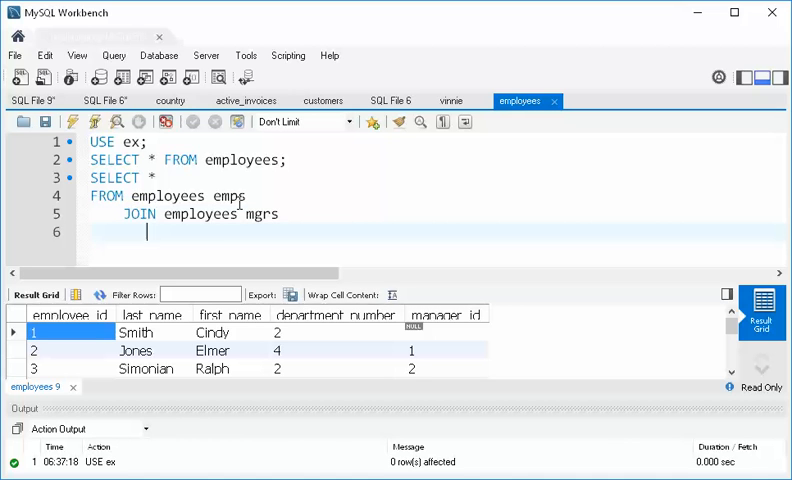
Add ON emps.manager_id = mgrs.employee_id; and run the query, returning 9 rows
text(ON)
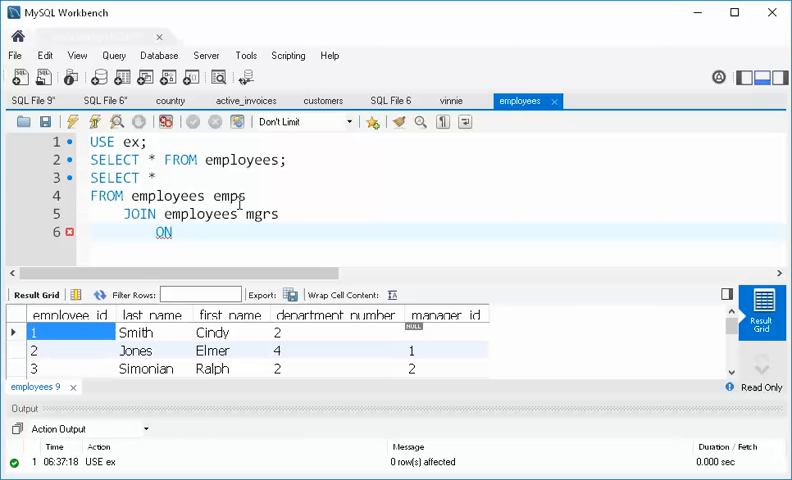
text(employee)
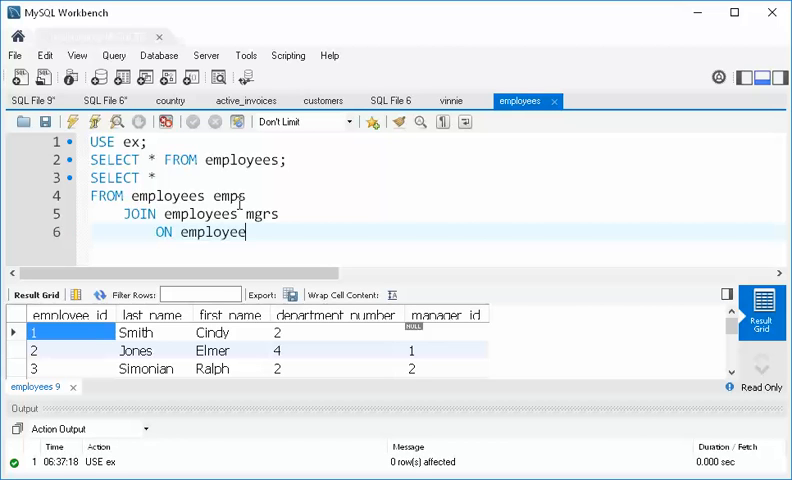
text(_id)
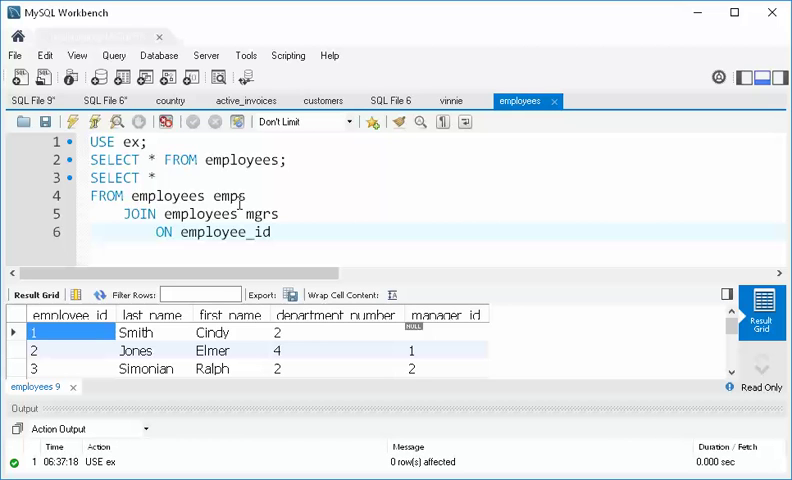
text(mna)
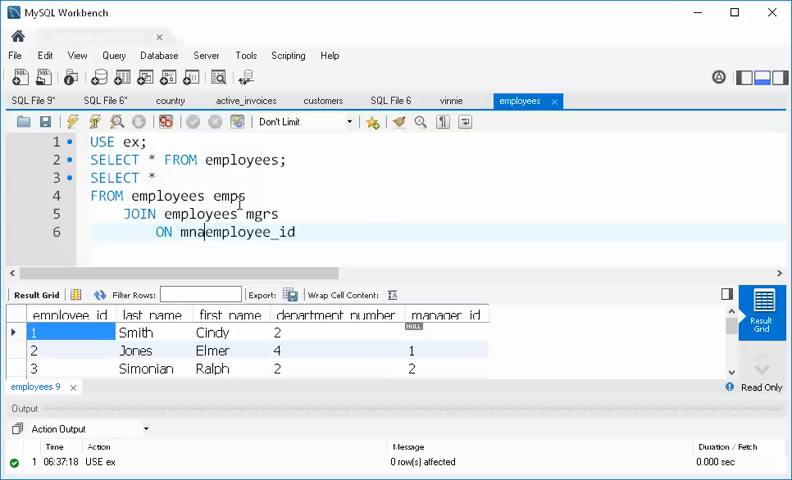
text(manager_id =)
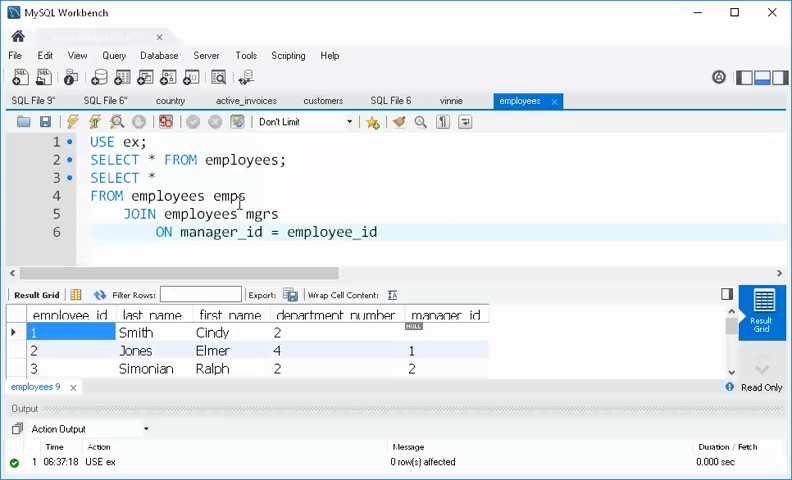
text(emps.)
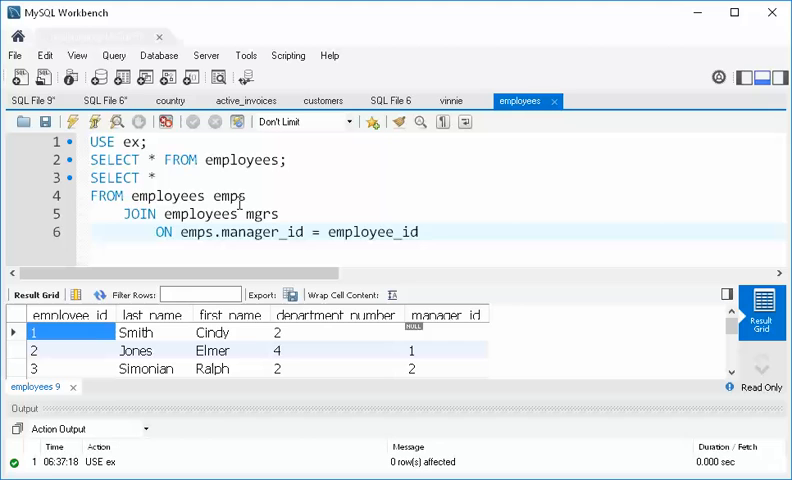
text(mgrs.)
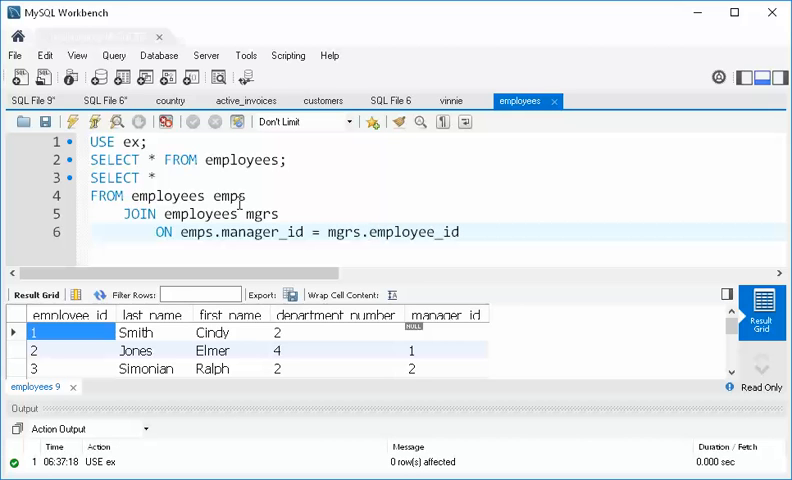
text(;)
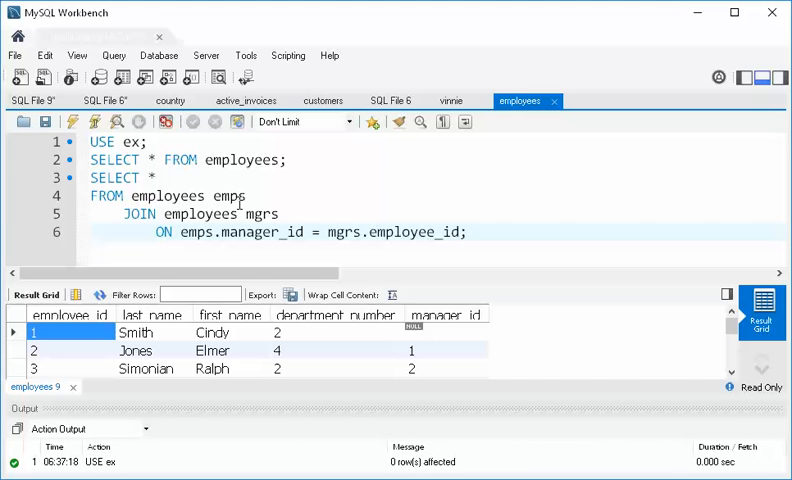
click(468, 232)
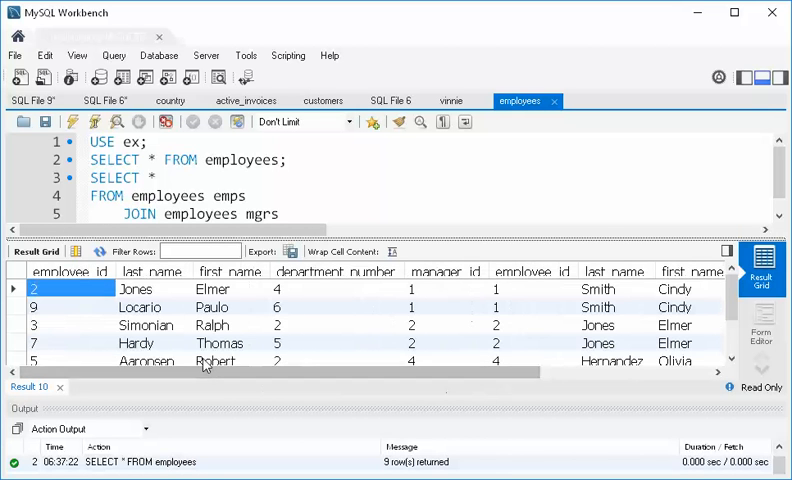
Review the 9-row self-join output and clear the asterisk from the SELECT list
scroll(down, 3)
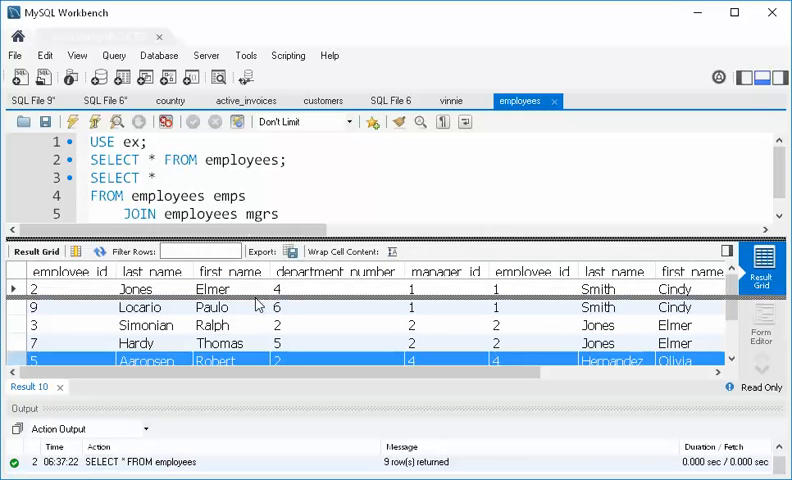
text(ON emps.manager_id = mgrs.employee_id;)
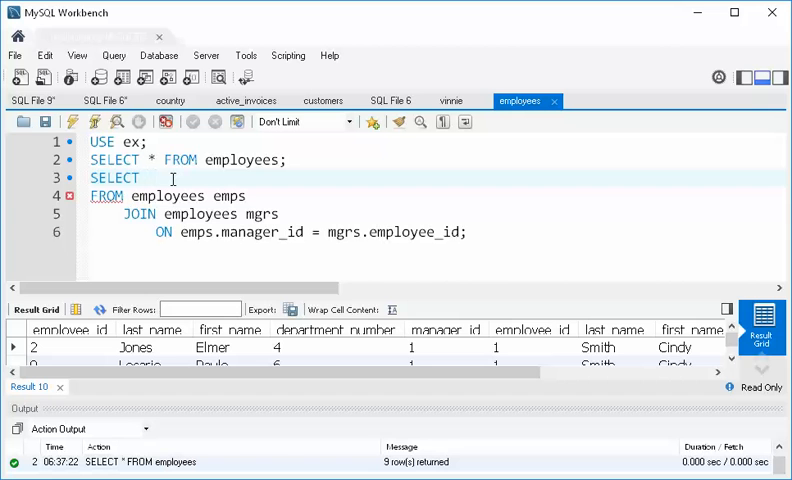
Select CONCAT(emps.last_name, ', ', emps.first_name) AS Employee
text(emps.)
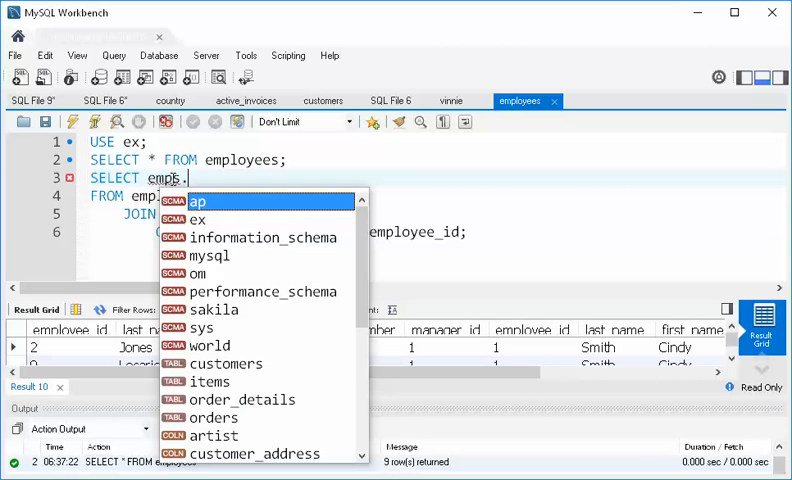
text(lastname)
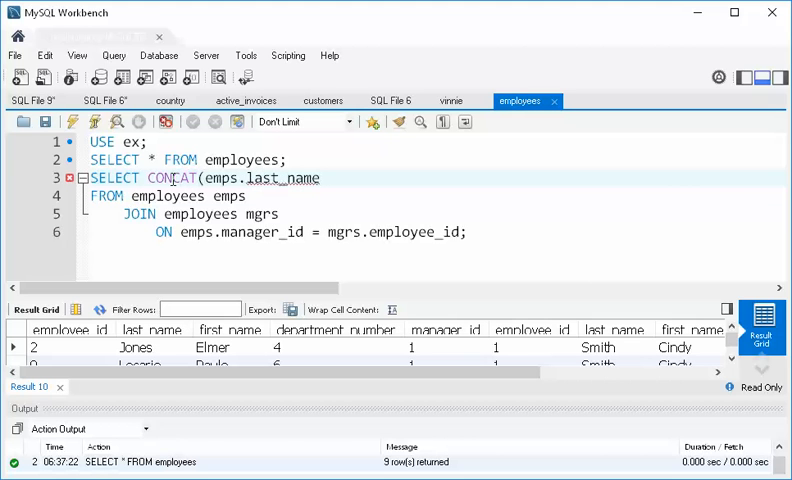
text(, ', ', emps.first_name))
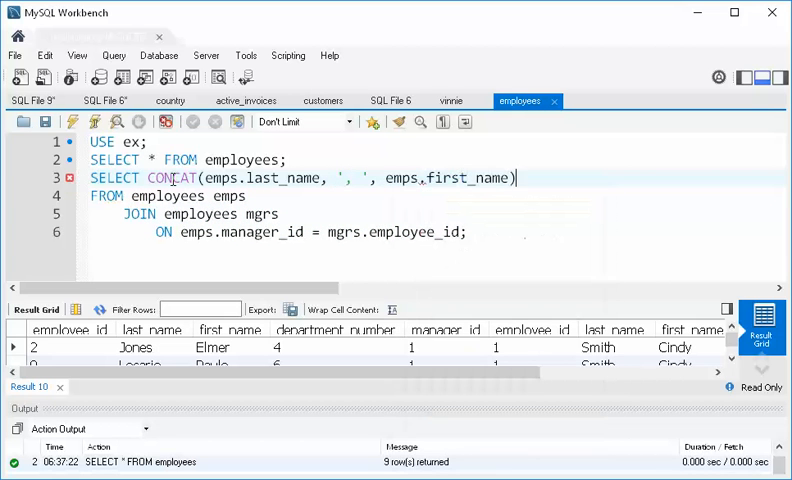
text(AS)
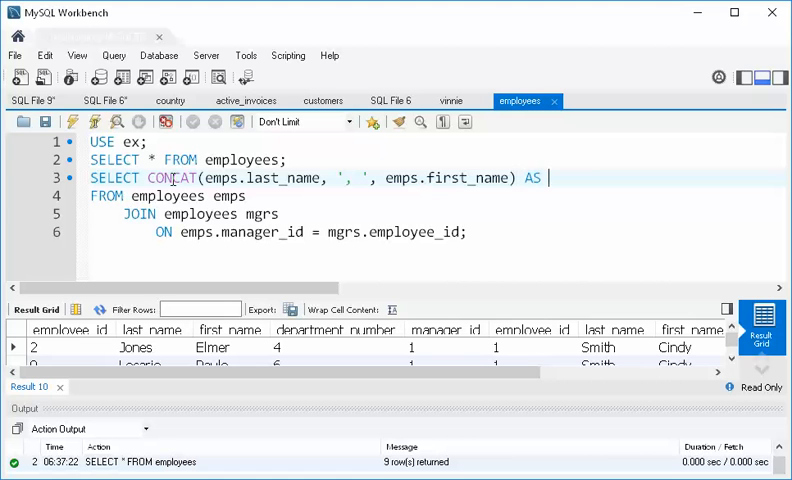
text(Empl)
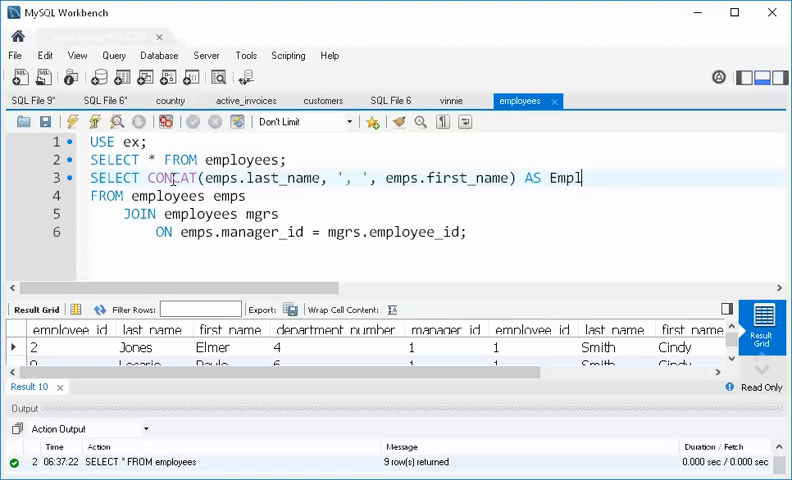
text(oyee,)
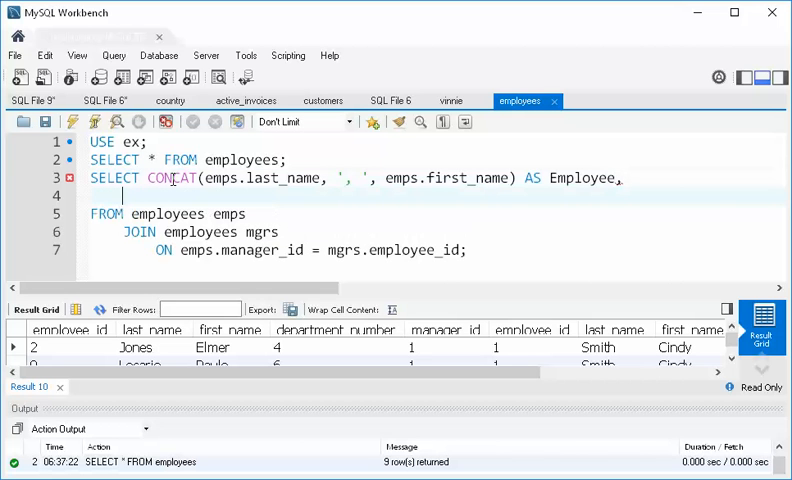
Add CONCAT(mgrs.last_name, ', ', mgrs.first_name) AS Manager and execute the query
text(CONCAT)
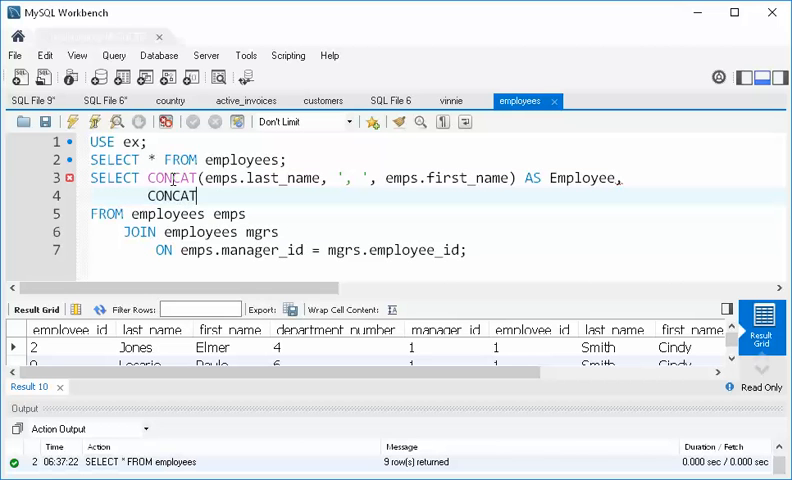
text((mgrs.last_name, ', ', mgrs.first)
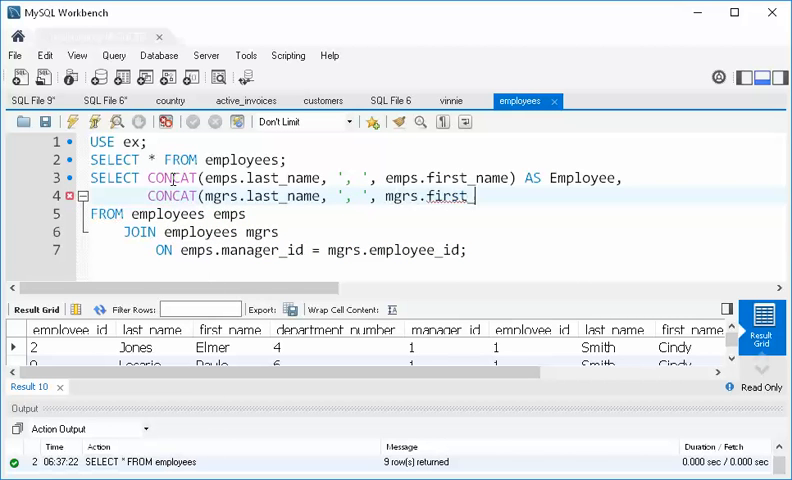
text(_name) AS M)
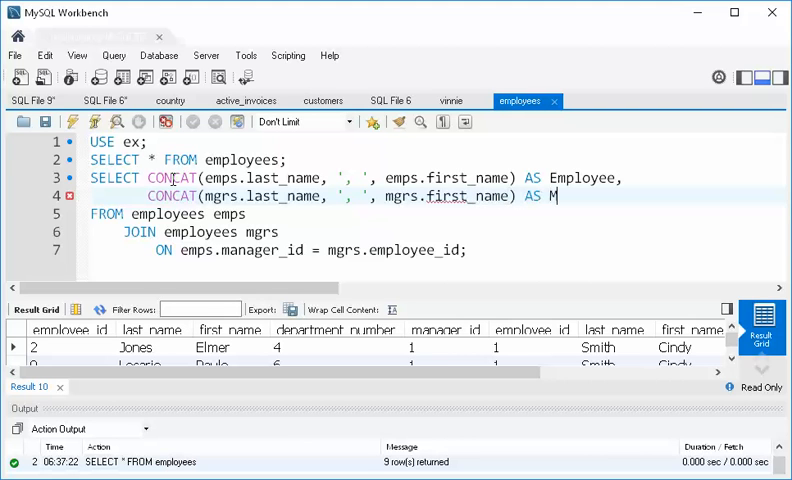
text(anager)
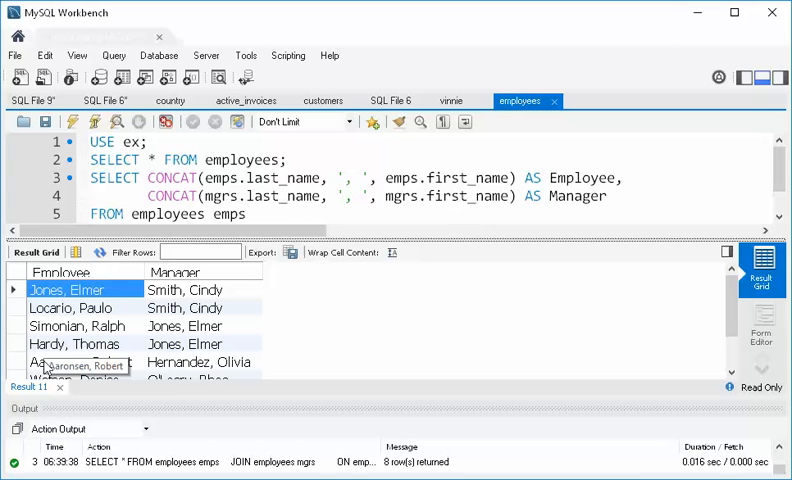
Add the comment -- List of employees and their managers above the query and select the block
click(196, 362)
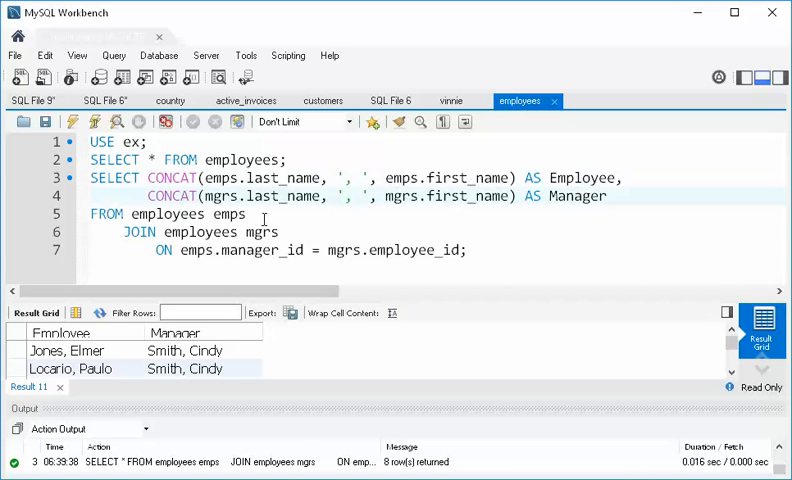
double_click(262, 232)
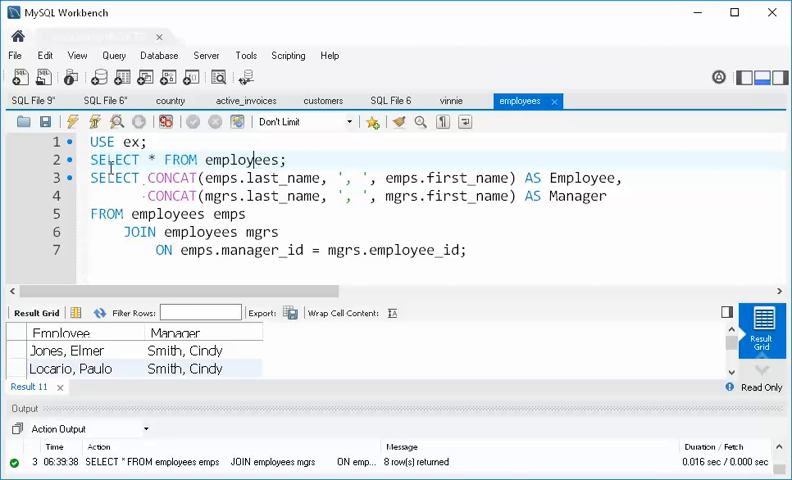
drag(90, 176, 466, 250)
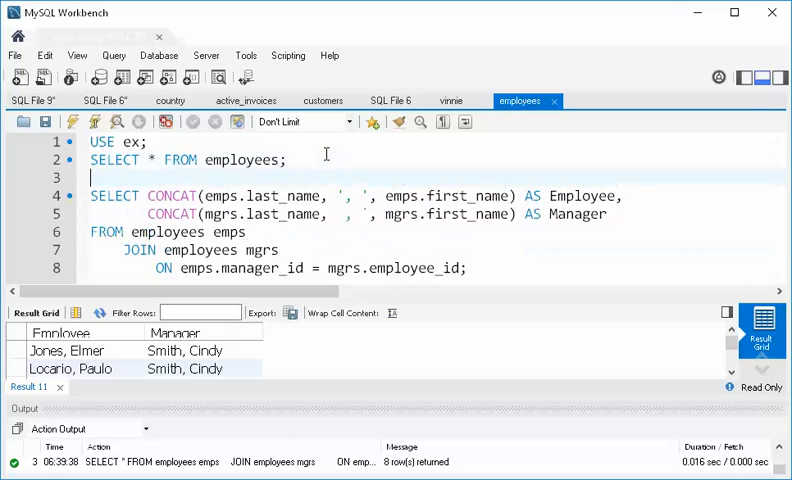
text(--)
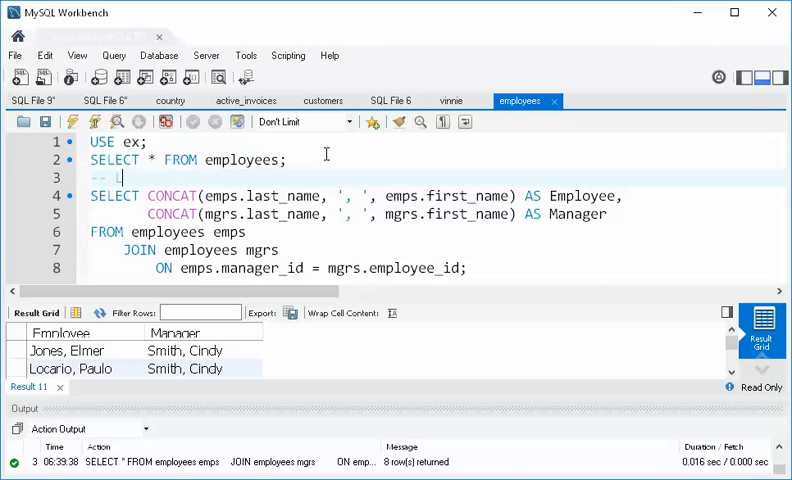
text(List of employees and)
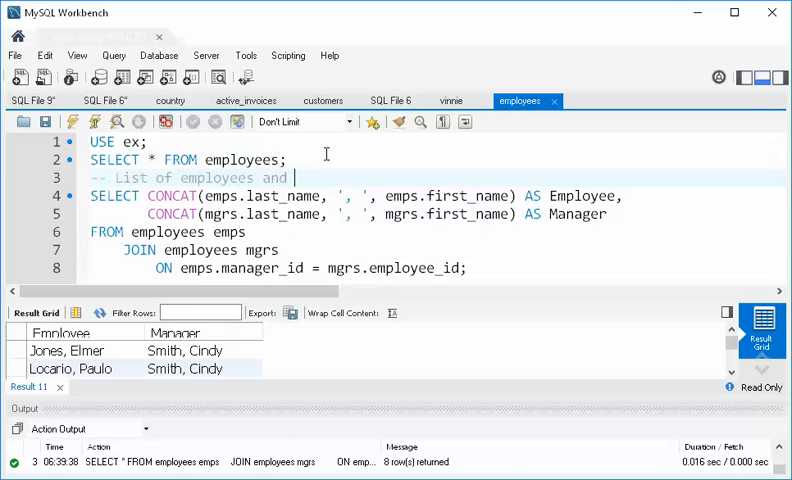
text(their managers)
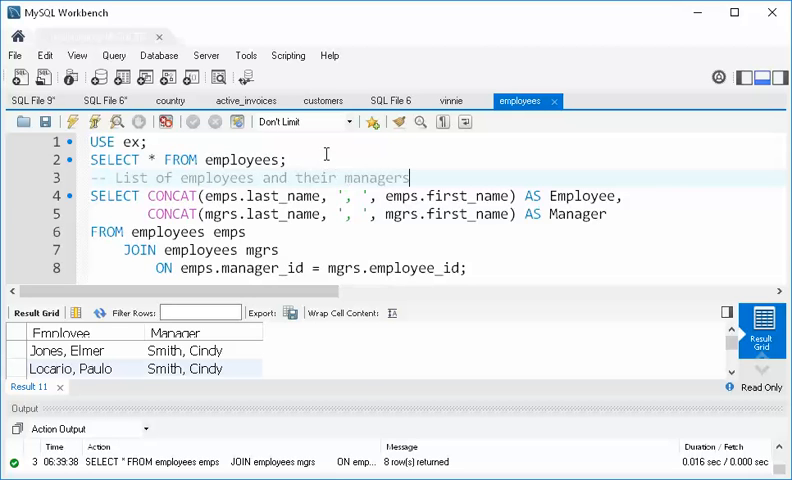
drag(88, 178, 468, 268)
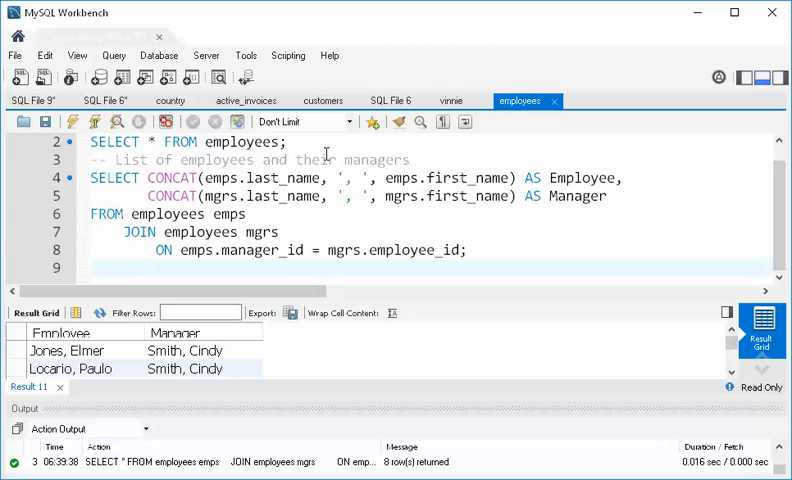
Run the copied LEFT OUTER JOIN query, showing Smith, Cindy with a NULL manager
scroll(down, 3)
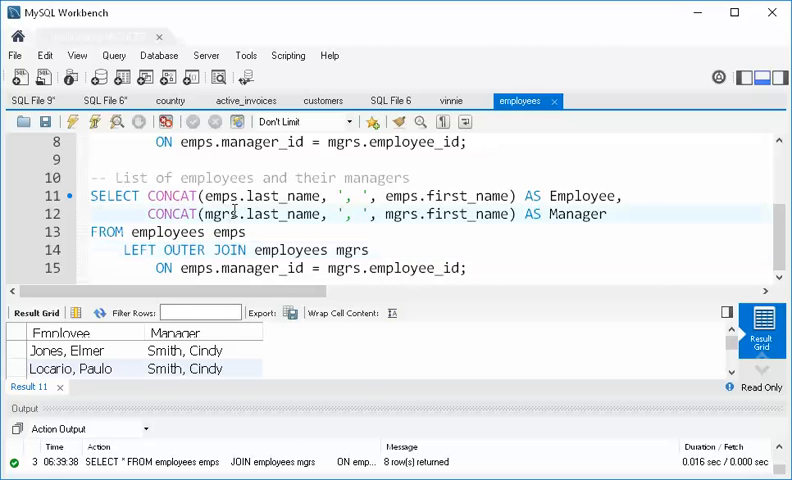
click(172, 120)
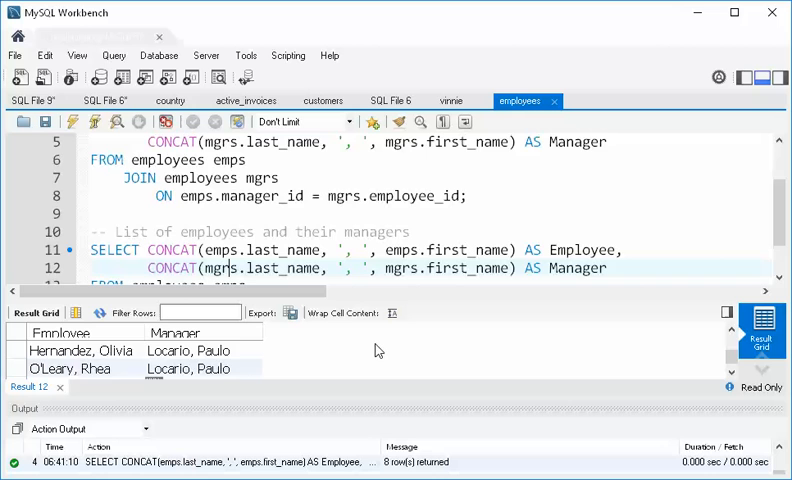
scroll(down, 3)
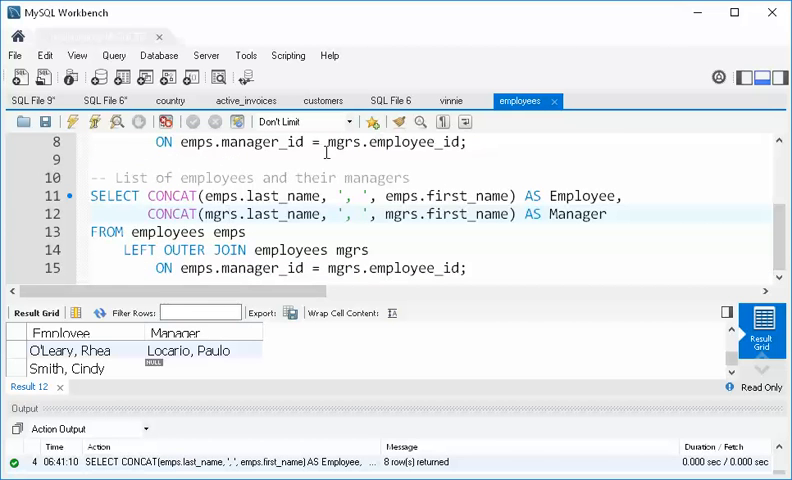
mouse_move(310, 168)
text(with no)
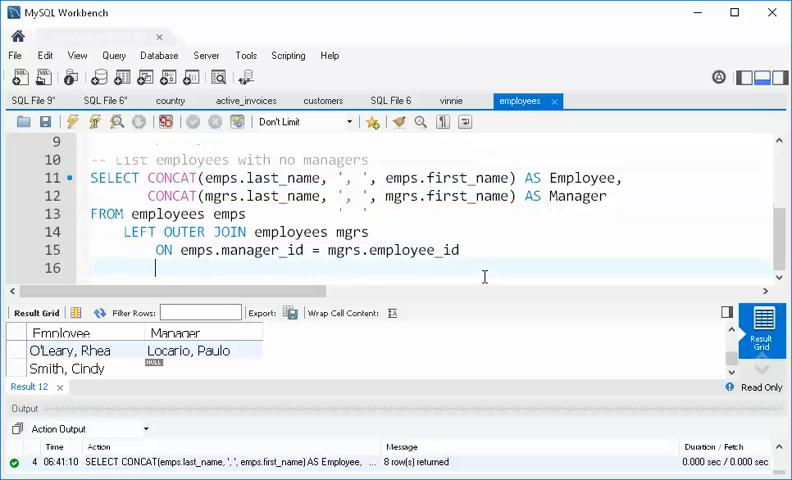
Add WHERE emps.manager_id IS NULL; and run it, returning only Smith, Cindy
text(WHERE)
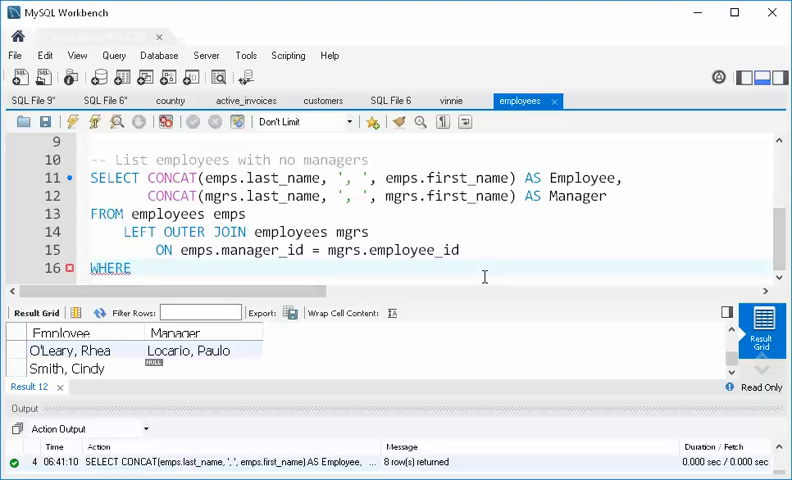
text(m)
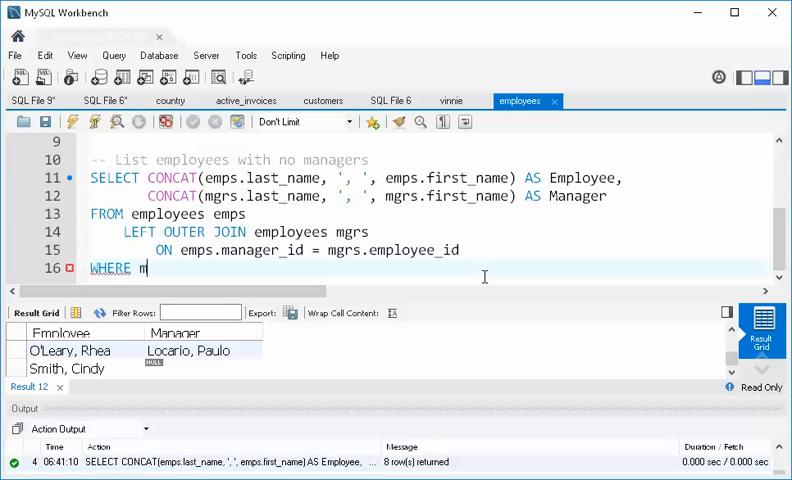
text(an)
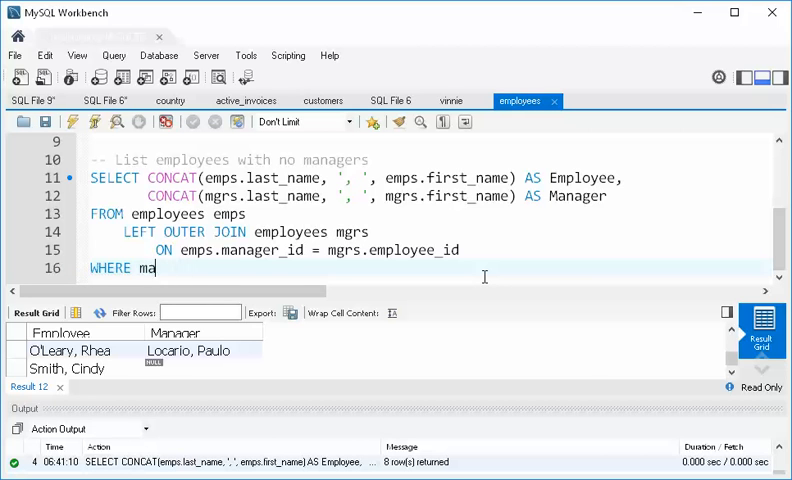
key(Backspace)
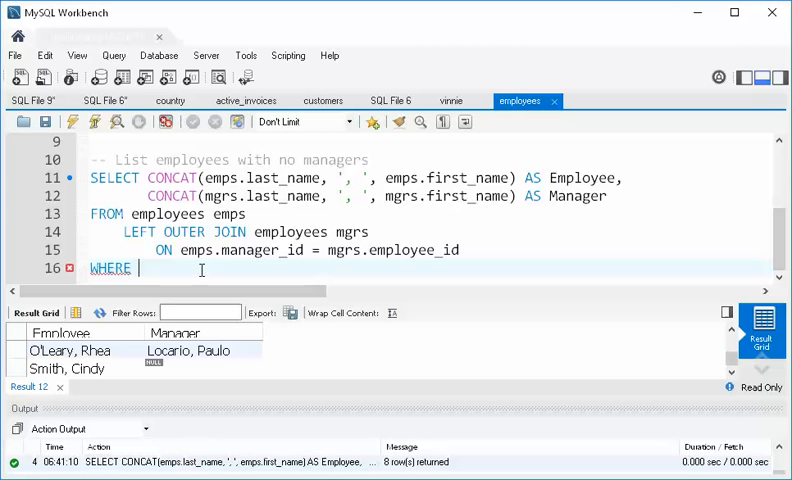
text(mgrs.manager_id I)
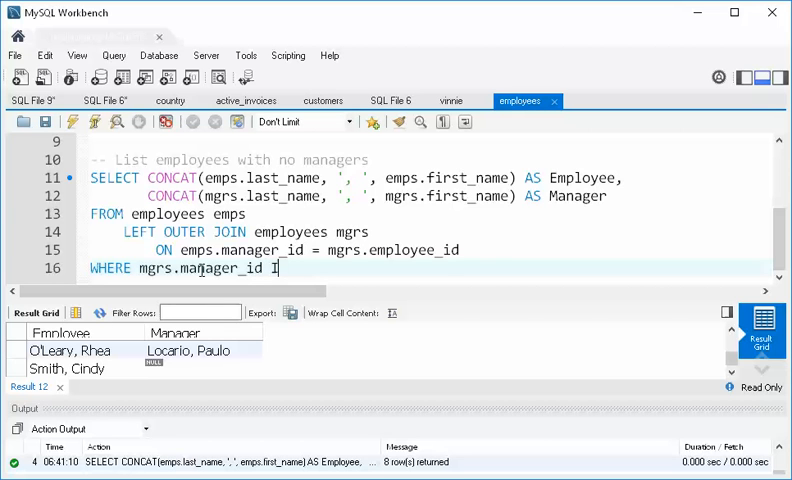
text(S NULL;)
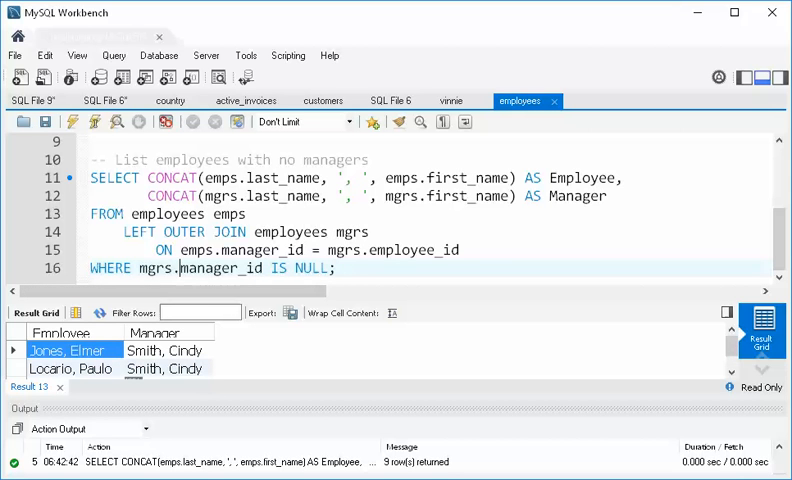
double_click(156, 268)
text(emp)
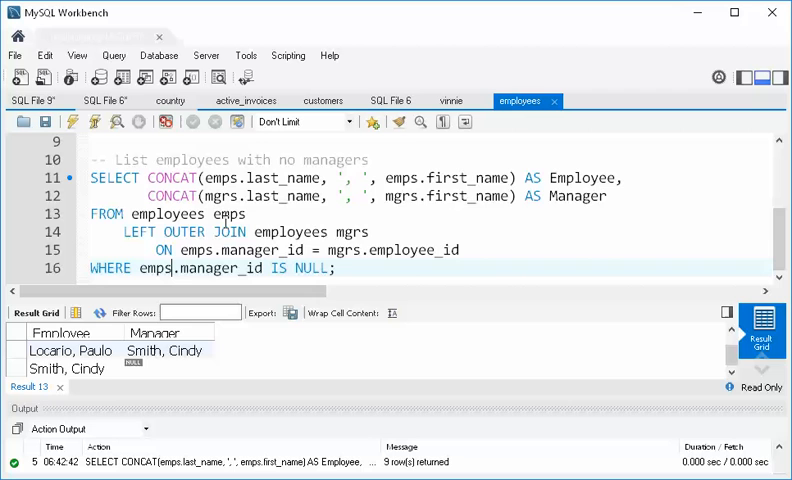
click(96, 122)
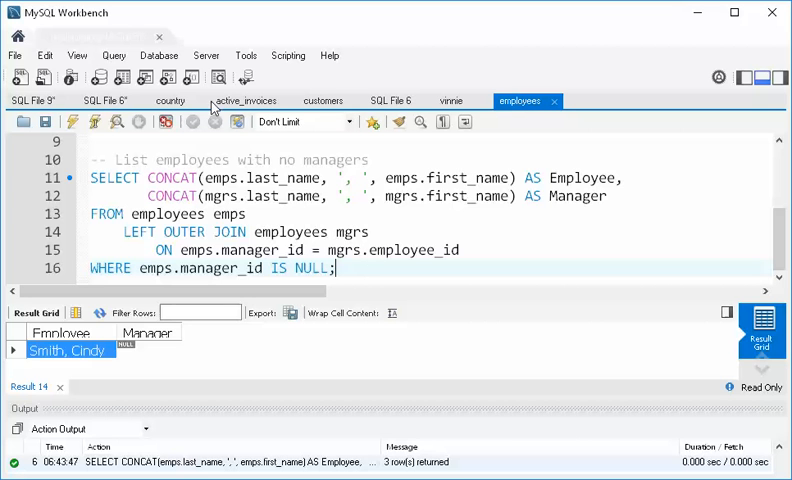
Create the RIGHT OUTER JOIN copy commented List employees who are not managers
key(ctrl+a)
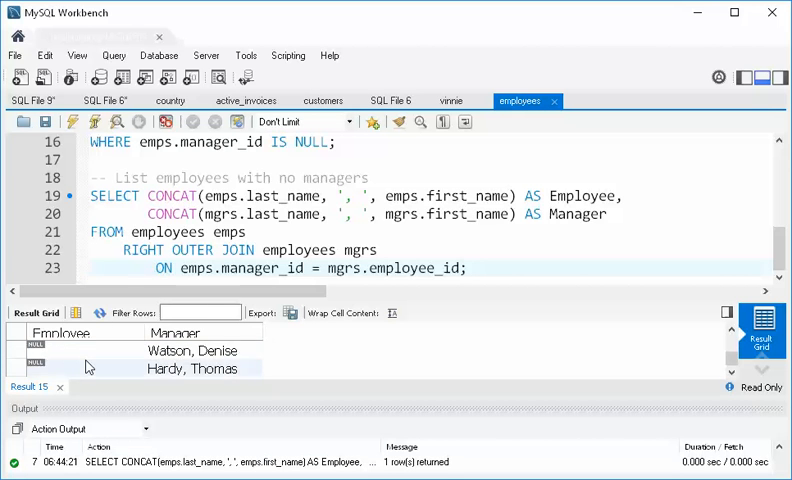
click(466, 268)
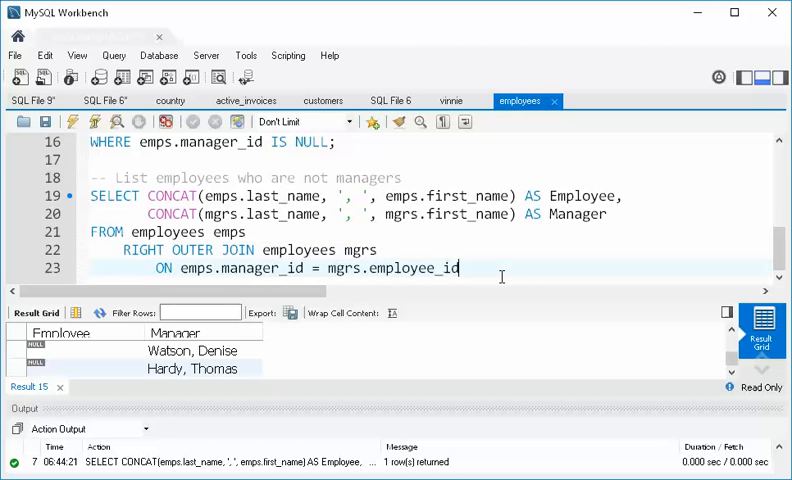
text(WHERE)
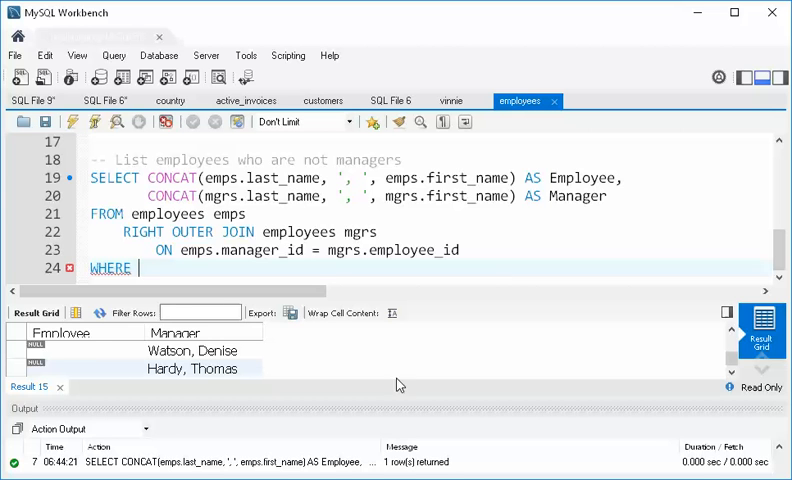
text(emps.employee_id IS NULL;)
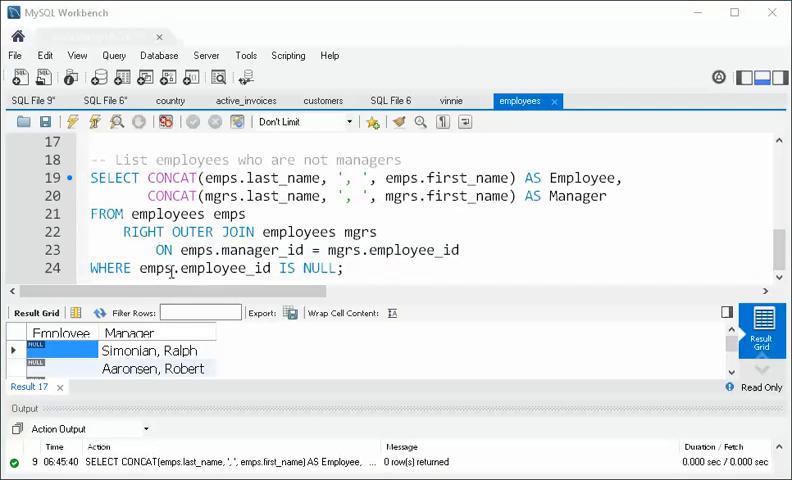
click(200, 268)
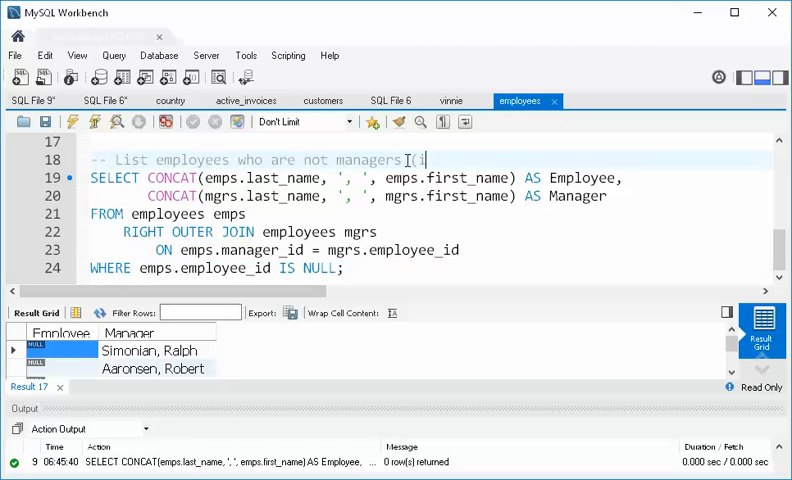
Append "(individual contributors)" to the not-managers query comment
text((individual con)
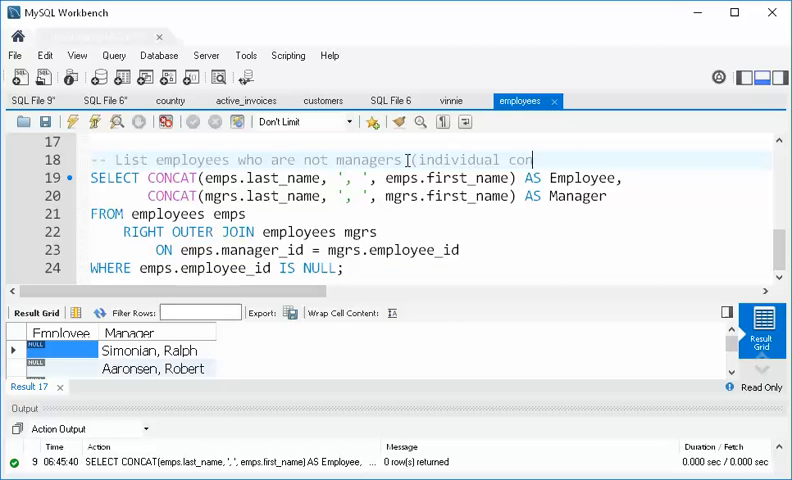
text(tributors))
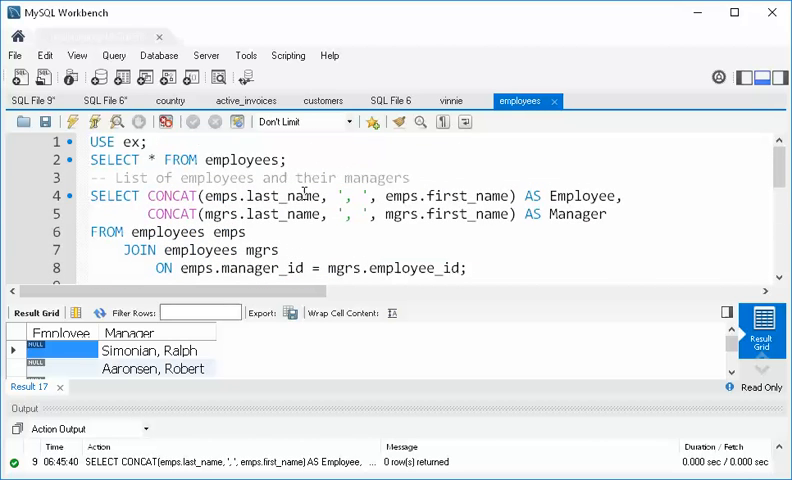
mouse_move(348, 186)
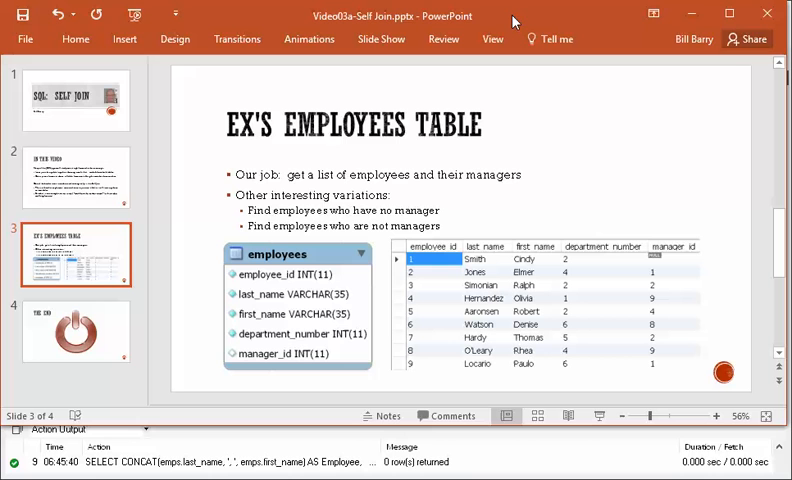
mouse_move(240, 314)
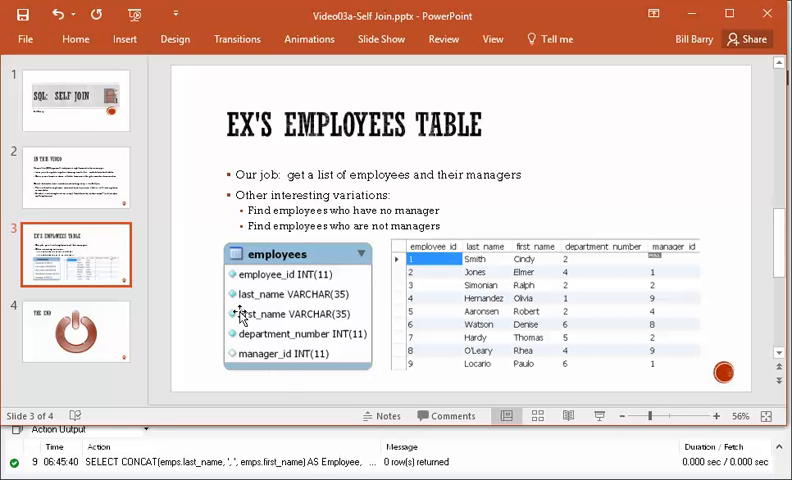
mouse_move(264, 364)
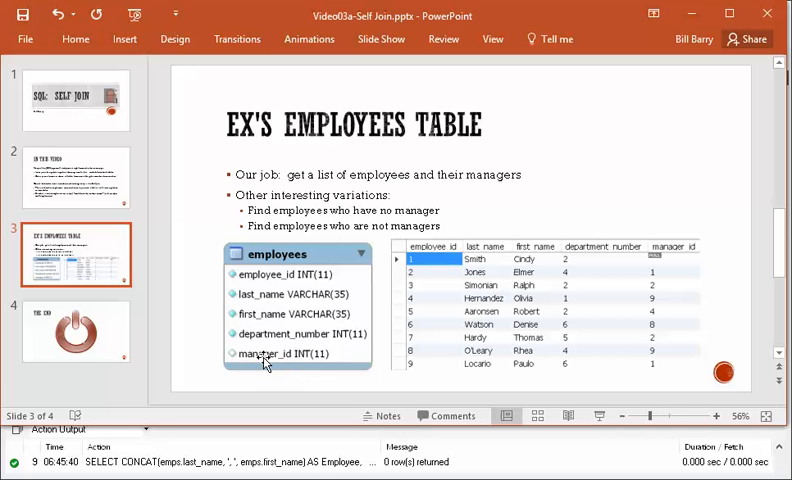
mouse_move(286, 276)
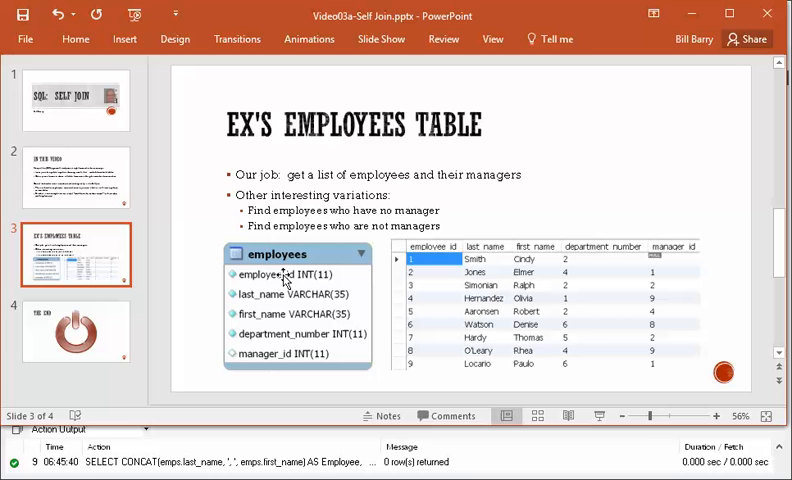
mouse_move(422, 36)
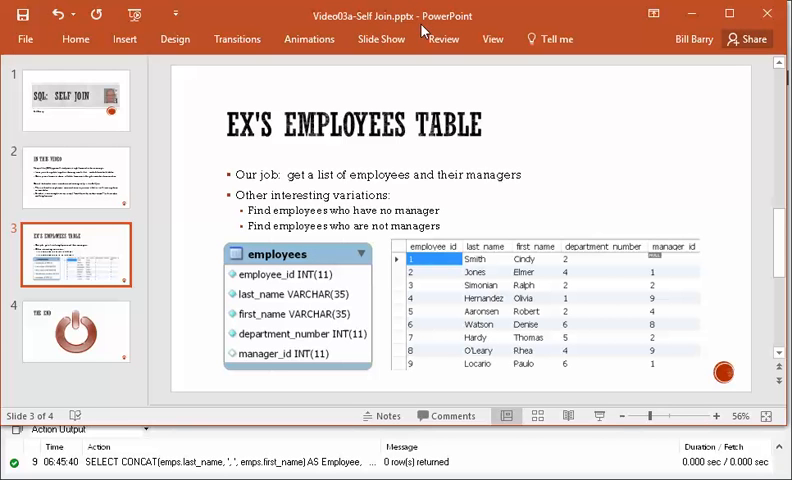
mouse_move(422, 32)
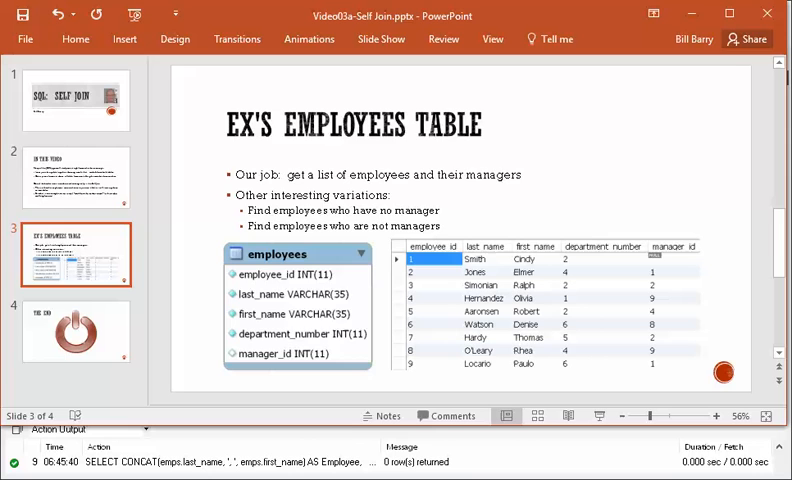
Show the closing "THE END" slide in the PowerPoint deck
click(76, 330)
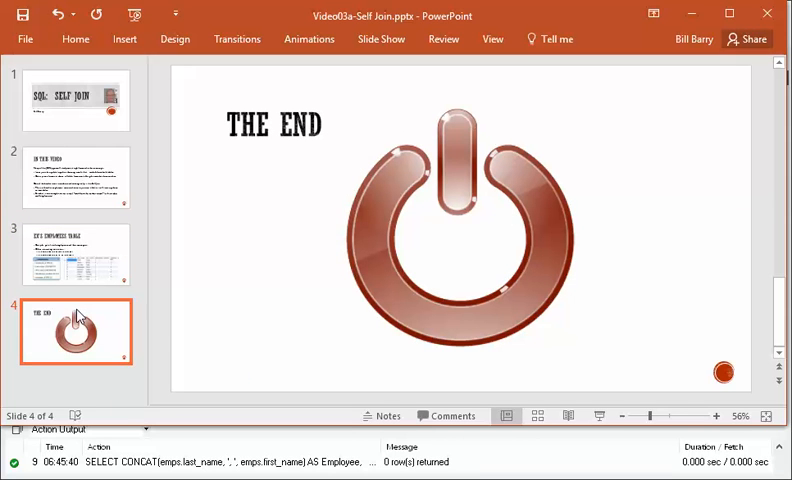
mouse_move(78, 318)
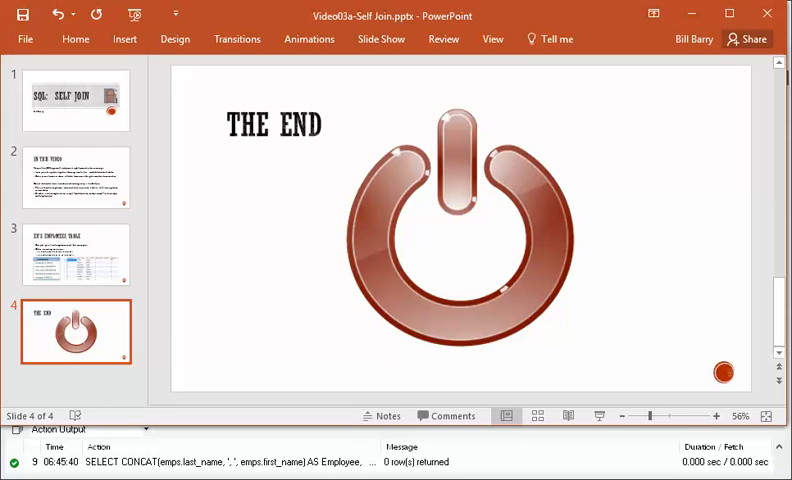